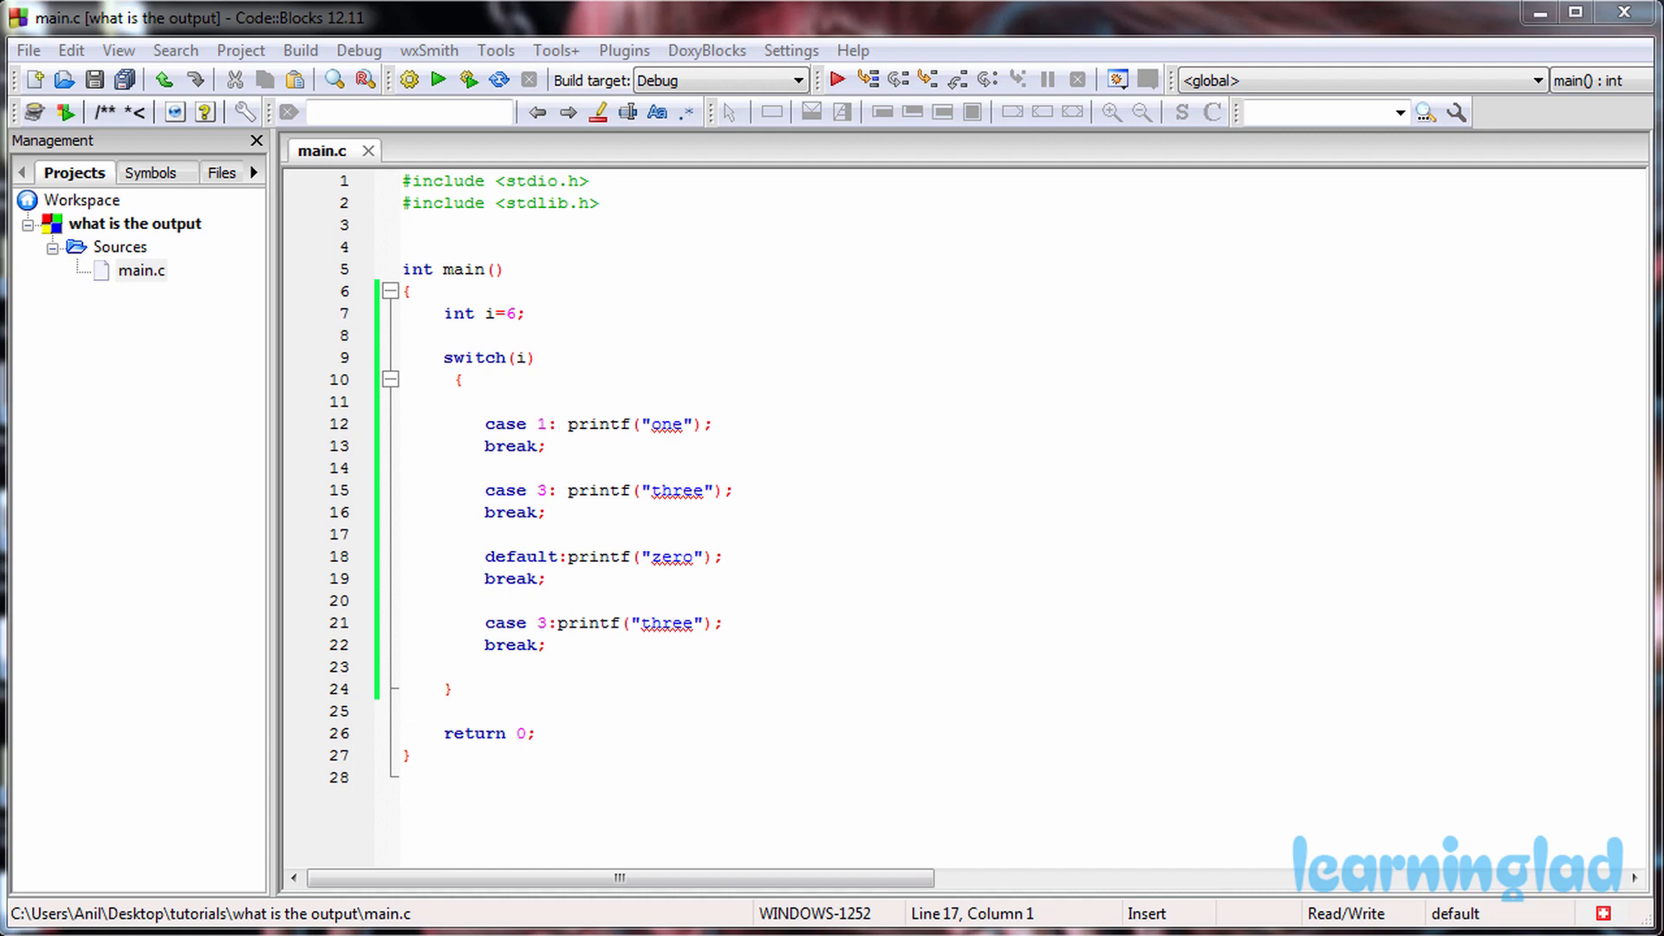
- Build main.c and show the 'duplicate case value' error at line 21, previously used at line 15
click(405, 534)
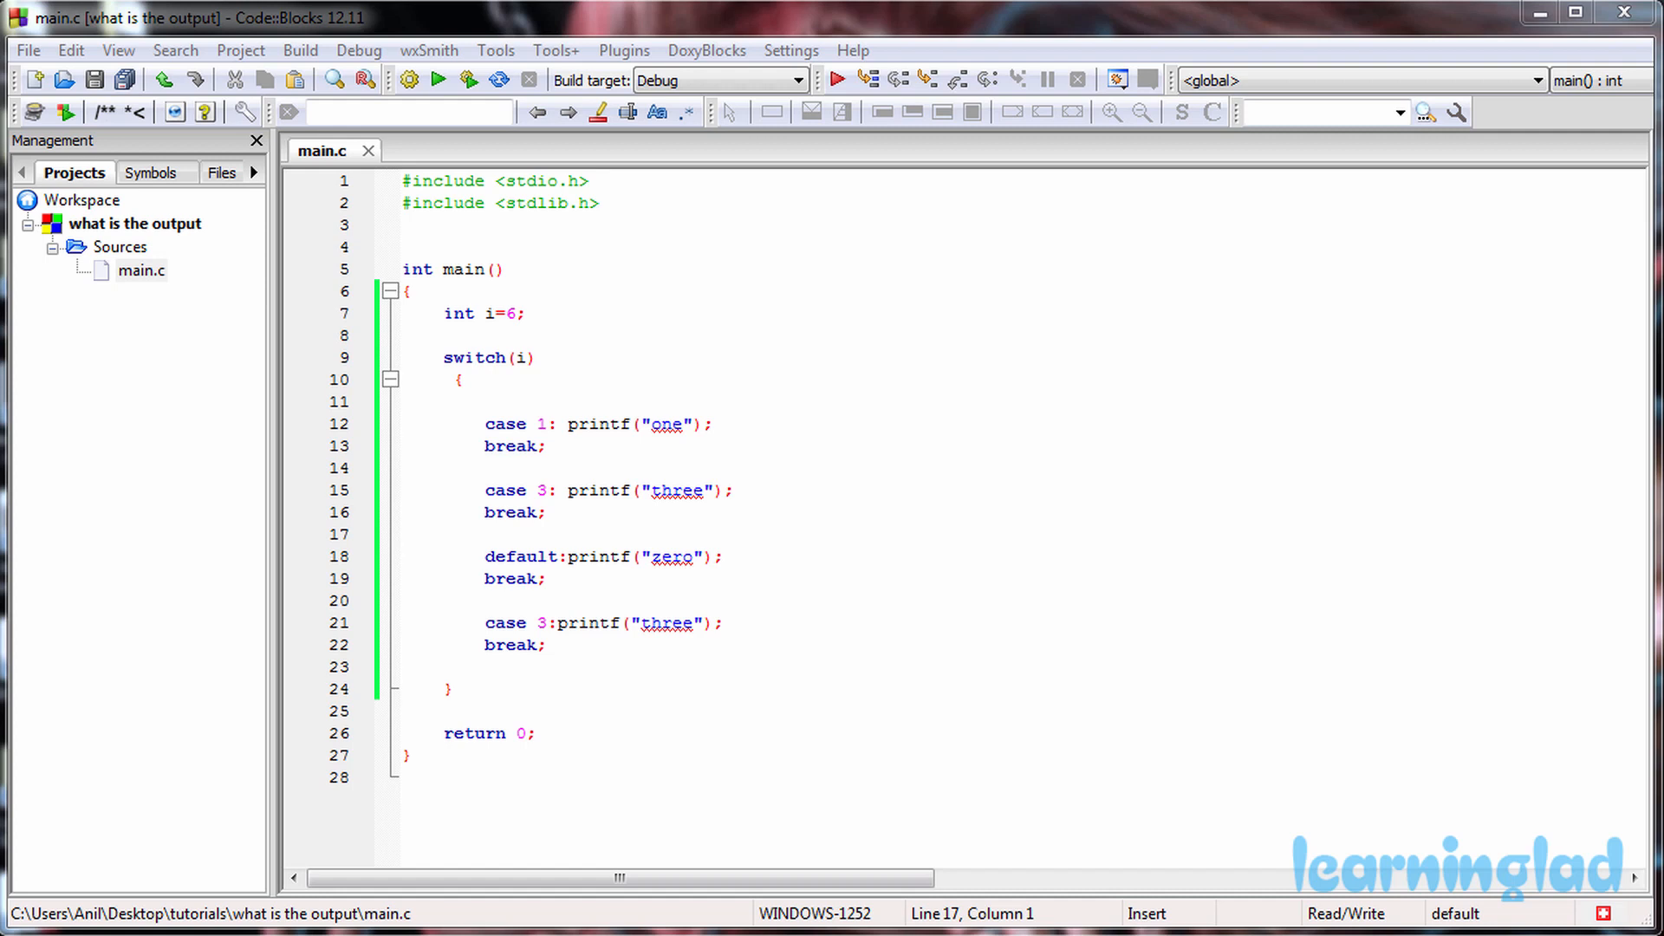
click(402, 534)
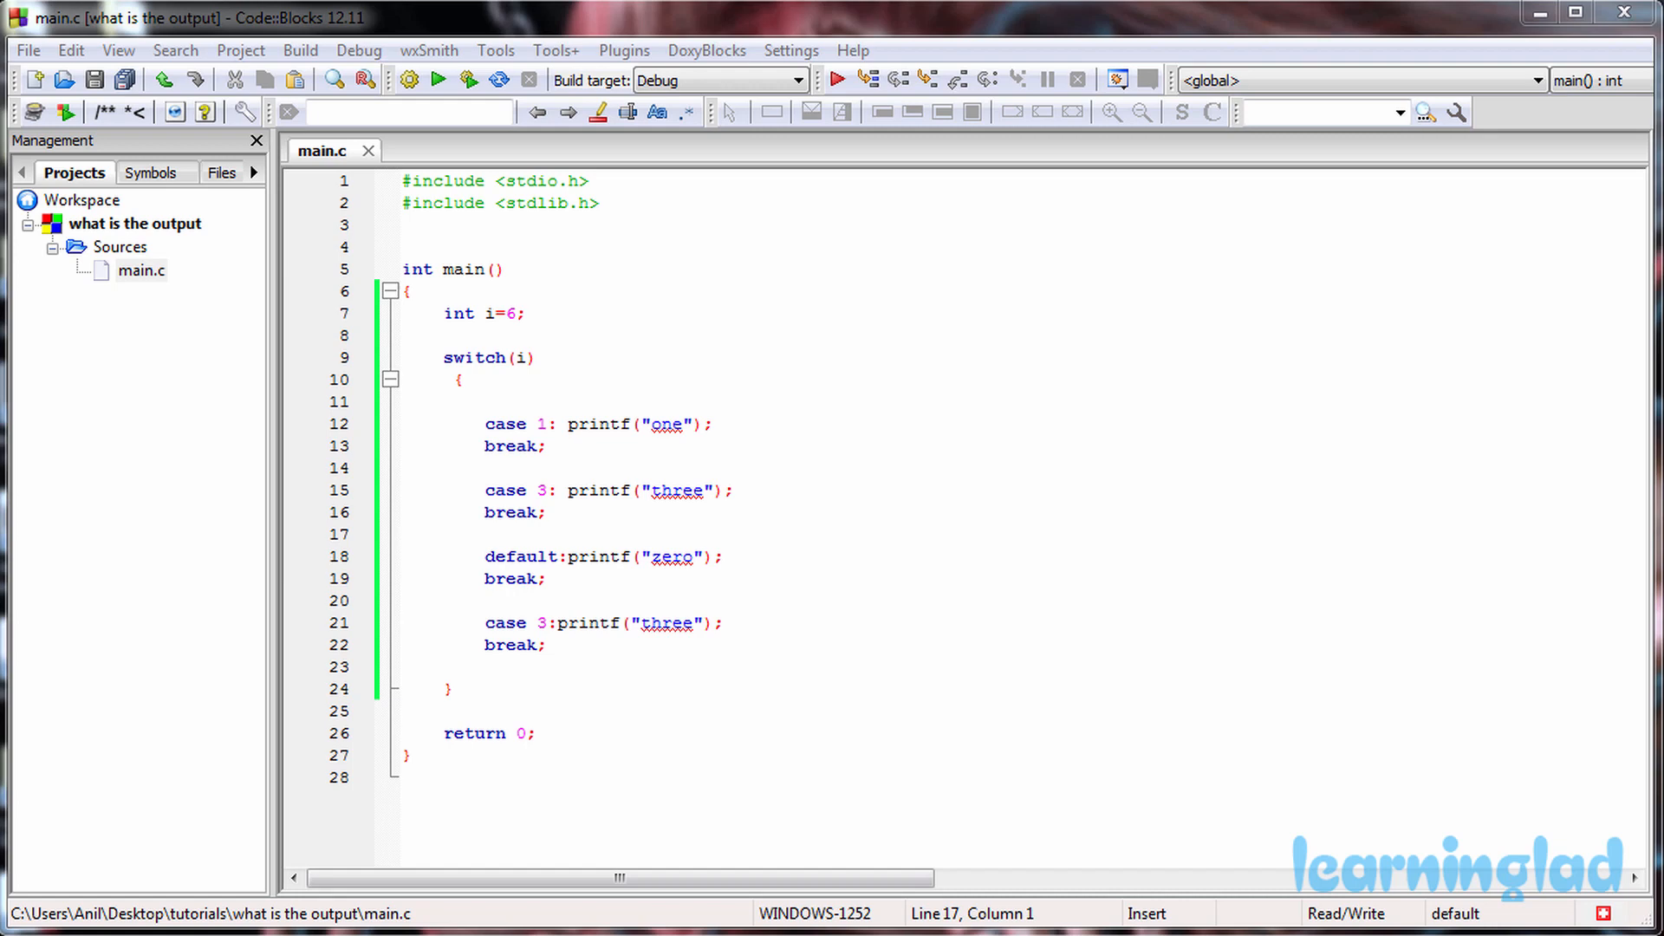
mouse_move(503, 246)
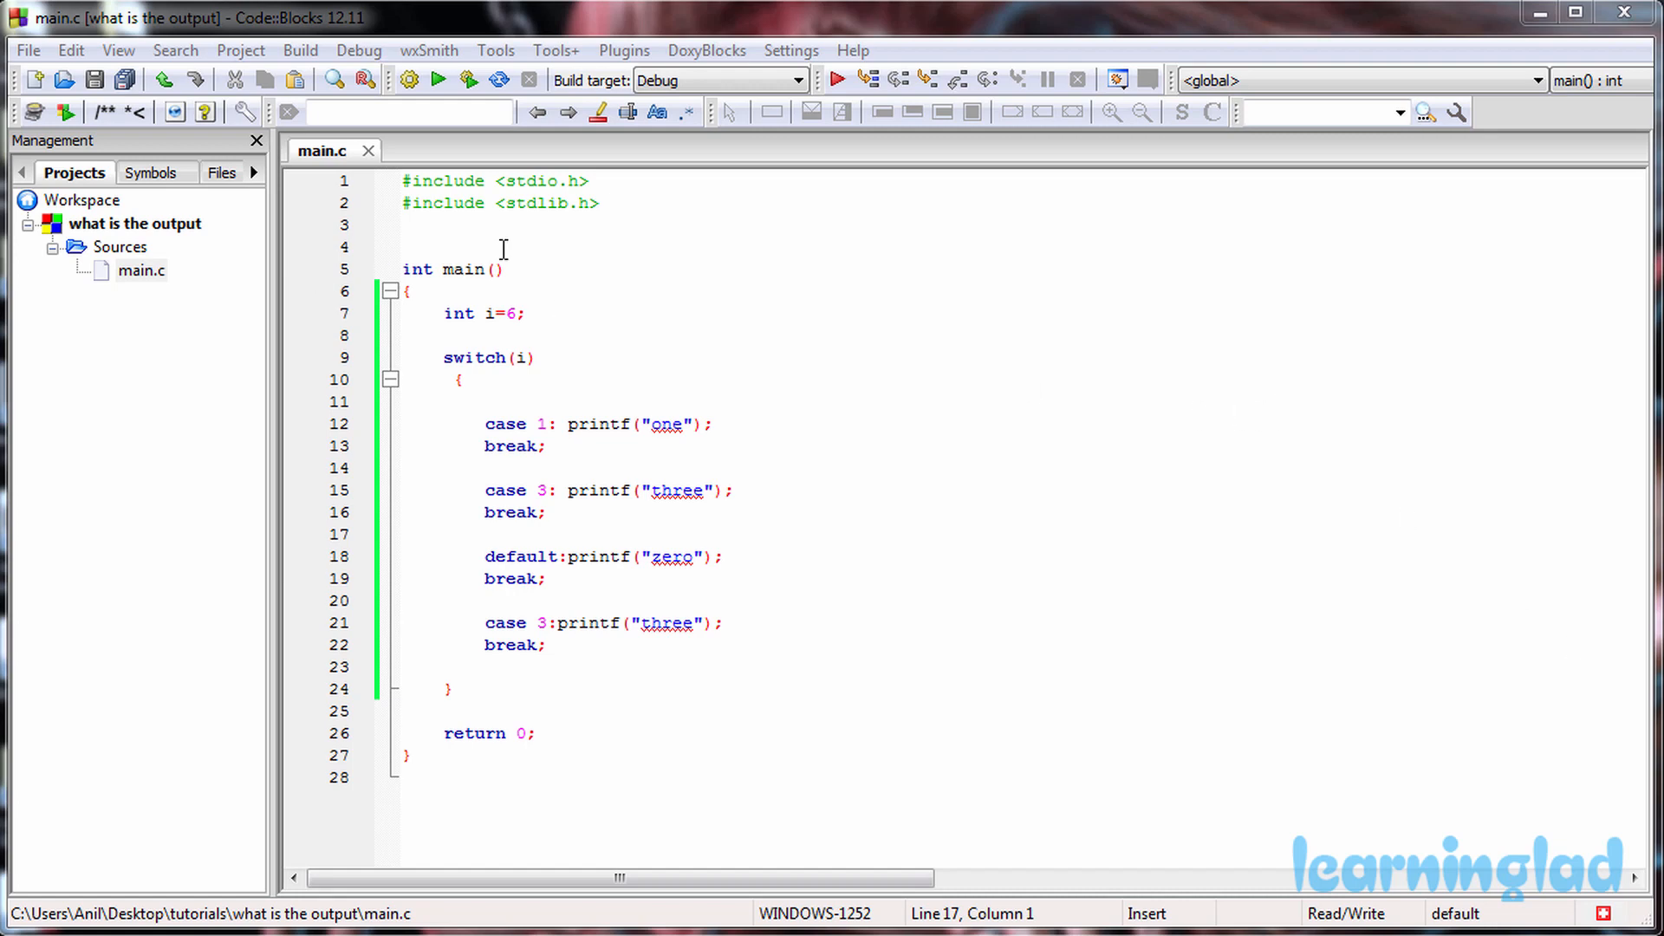
click(302, 51)
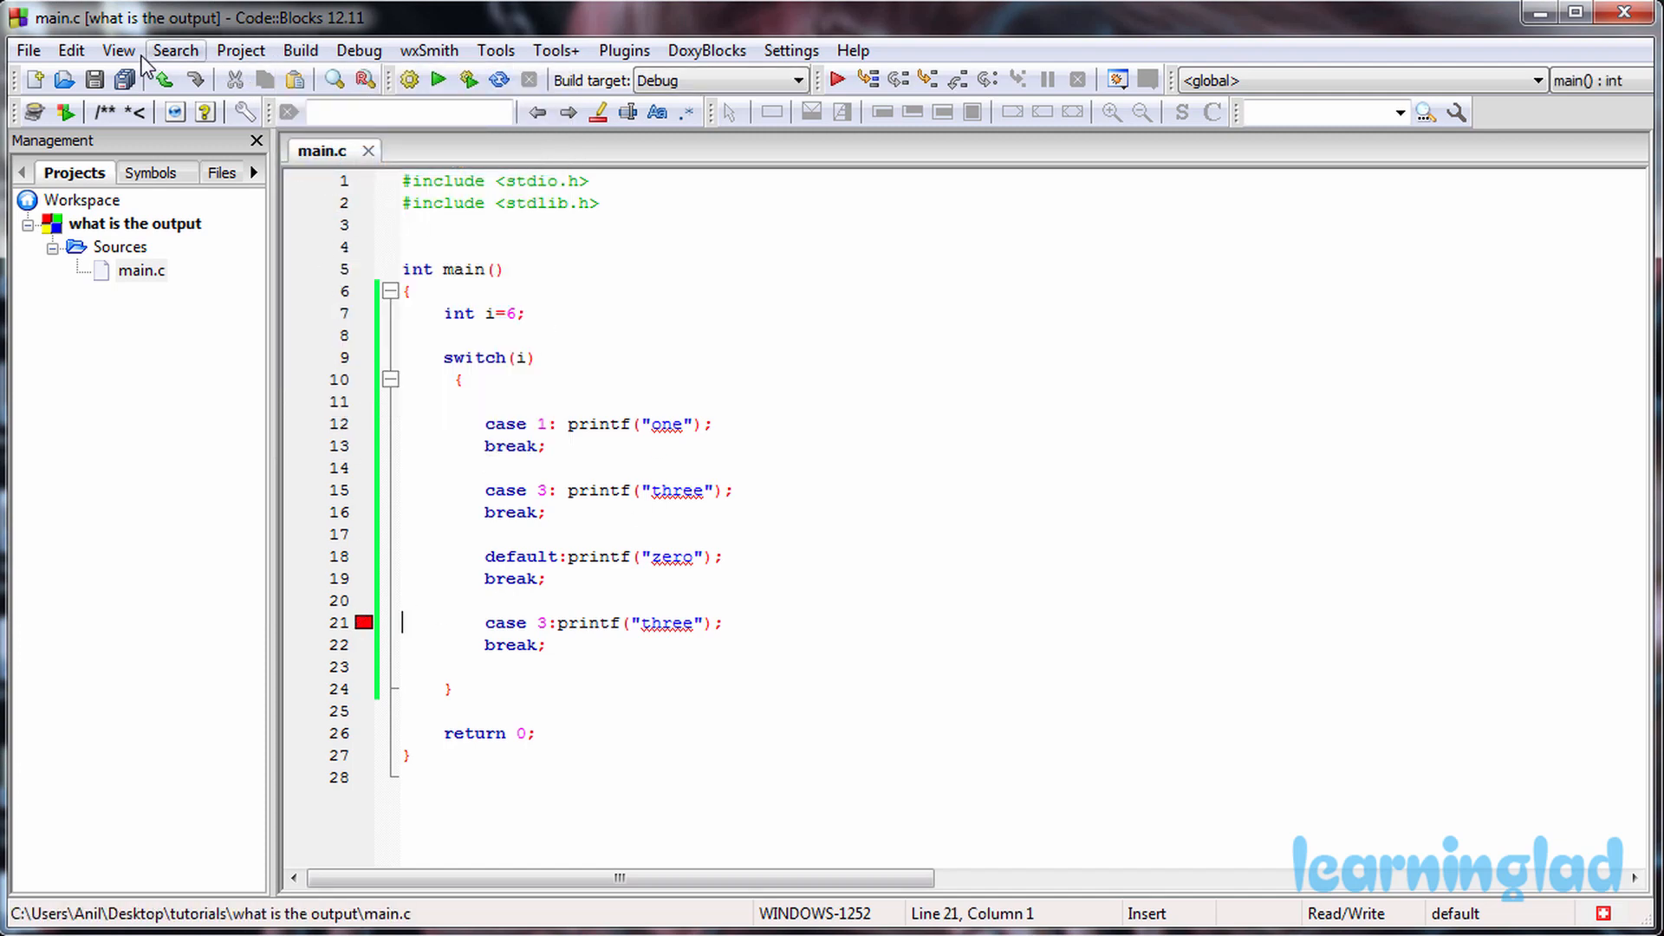
click(439, 80)
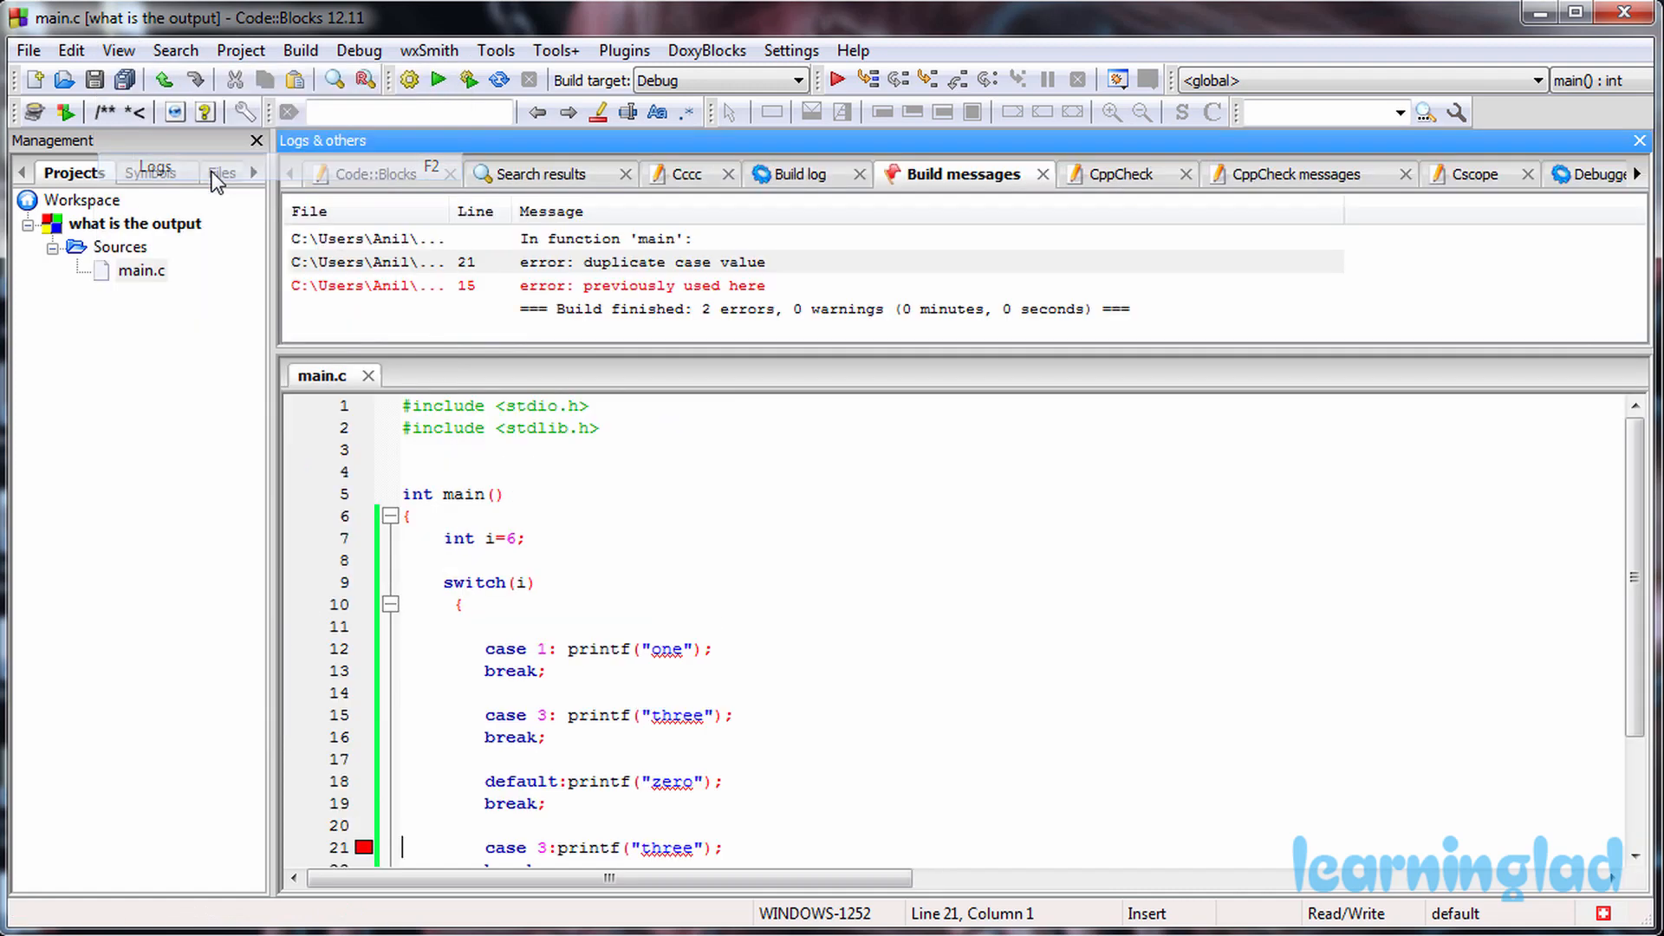
mouse_move(957, 144)
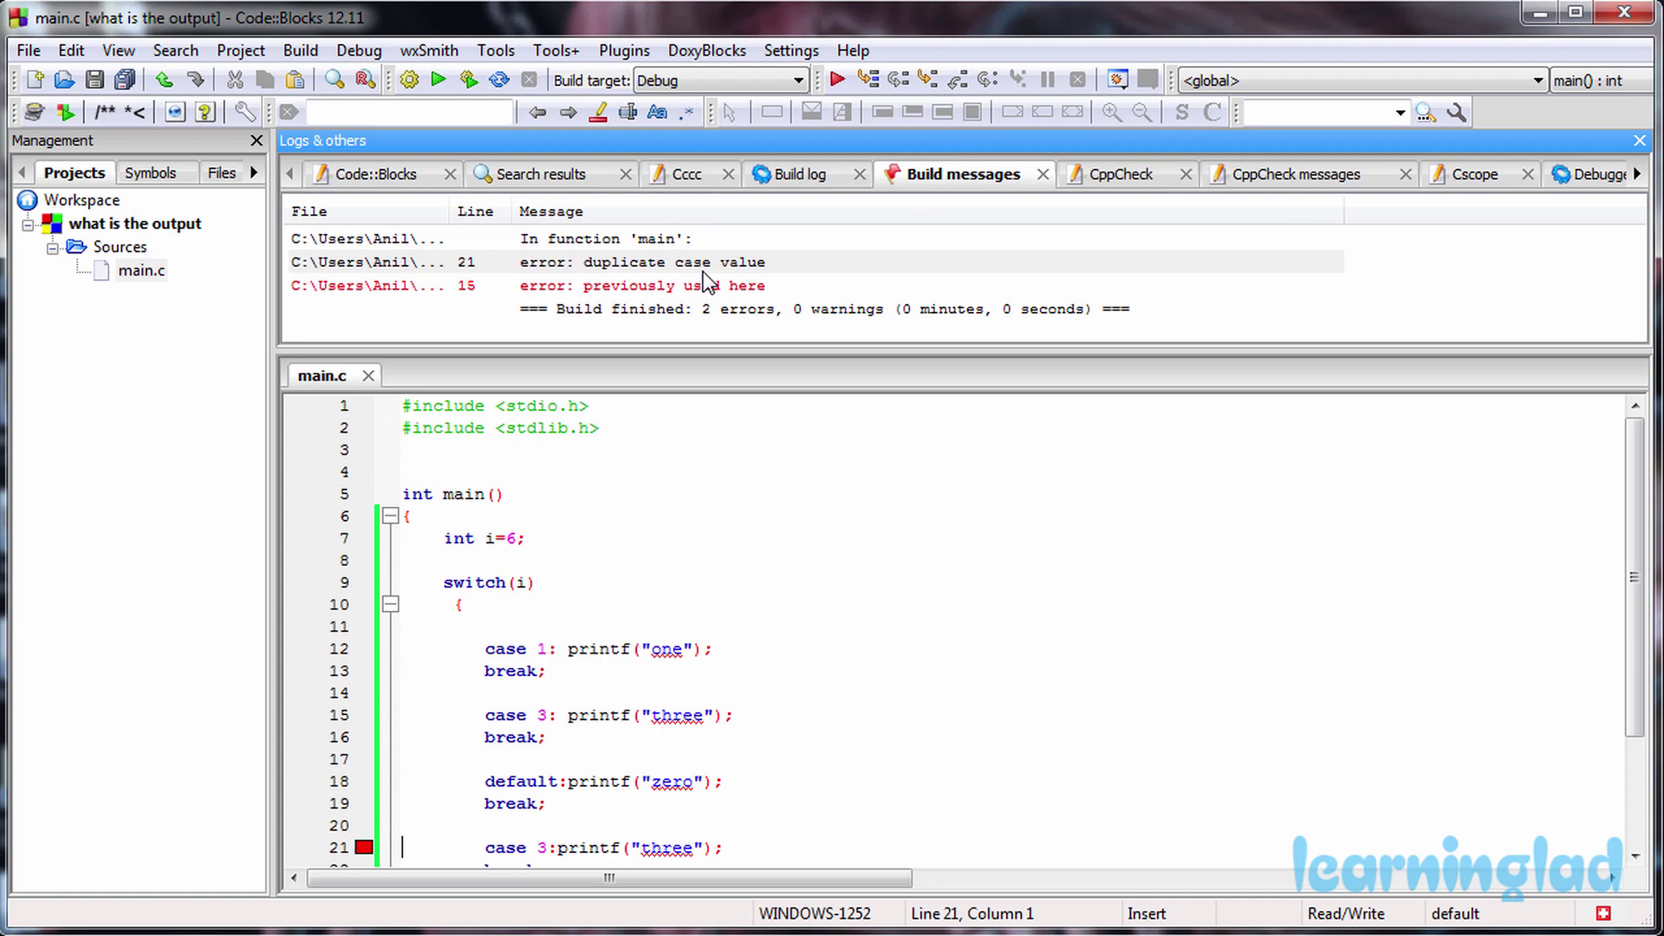
click(457, 605)
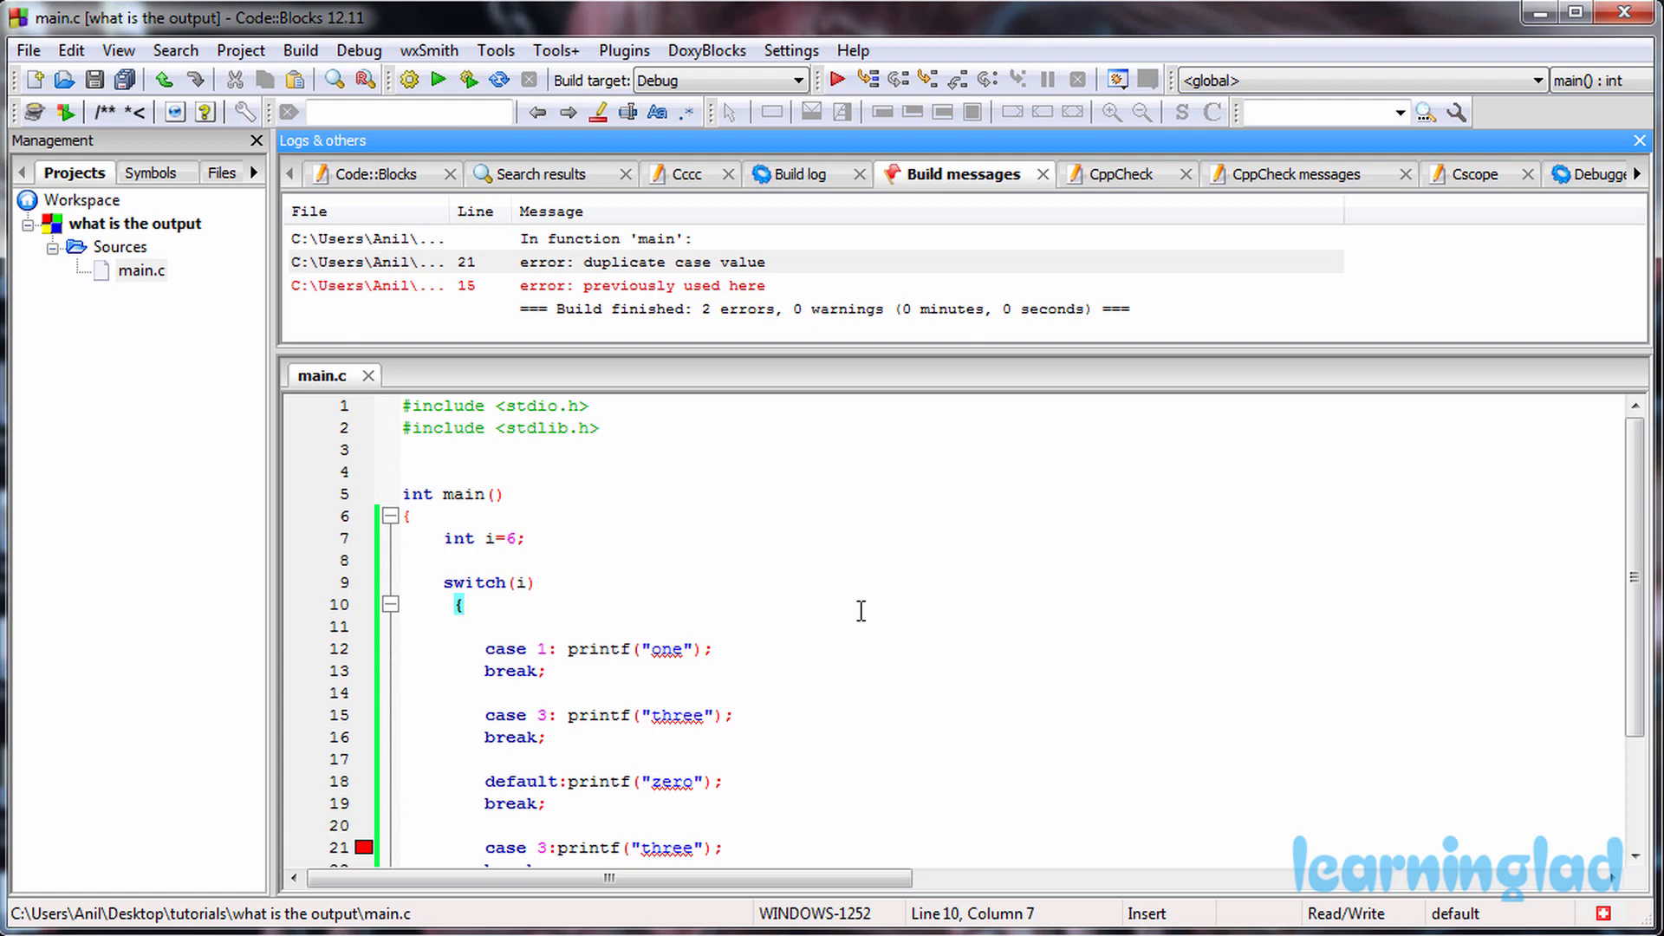
scroll(down, 3)
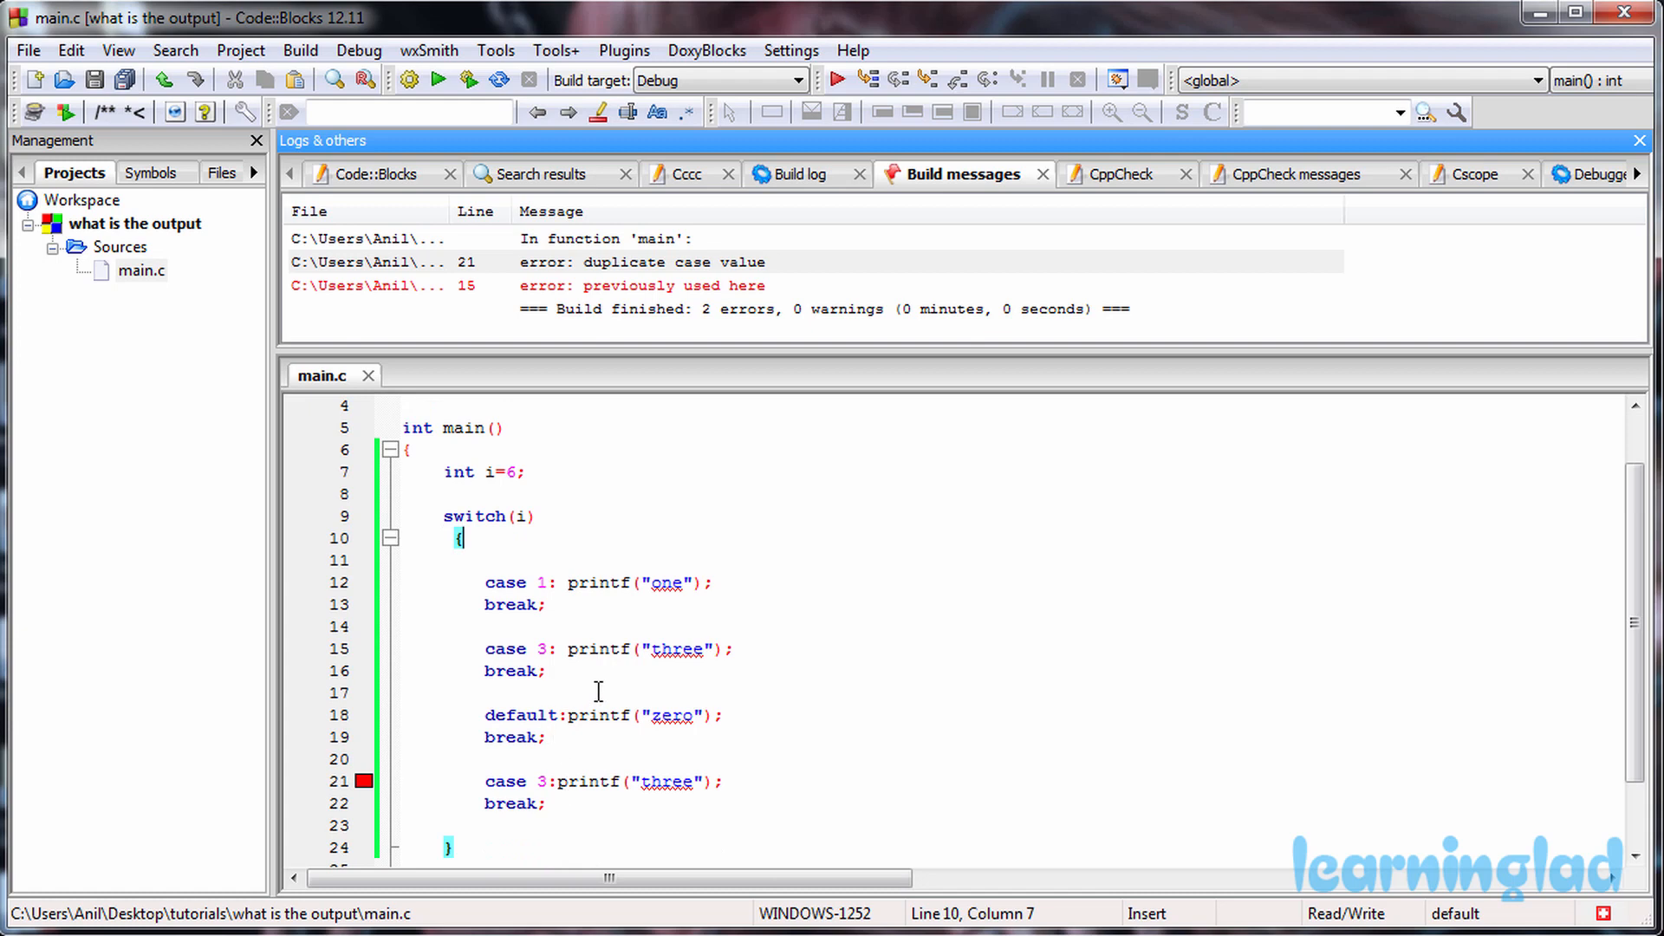
double_click(541, 648)
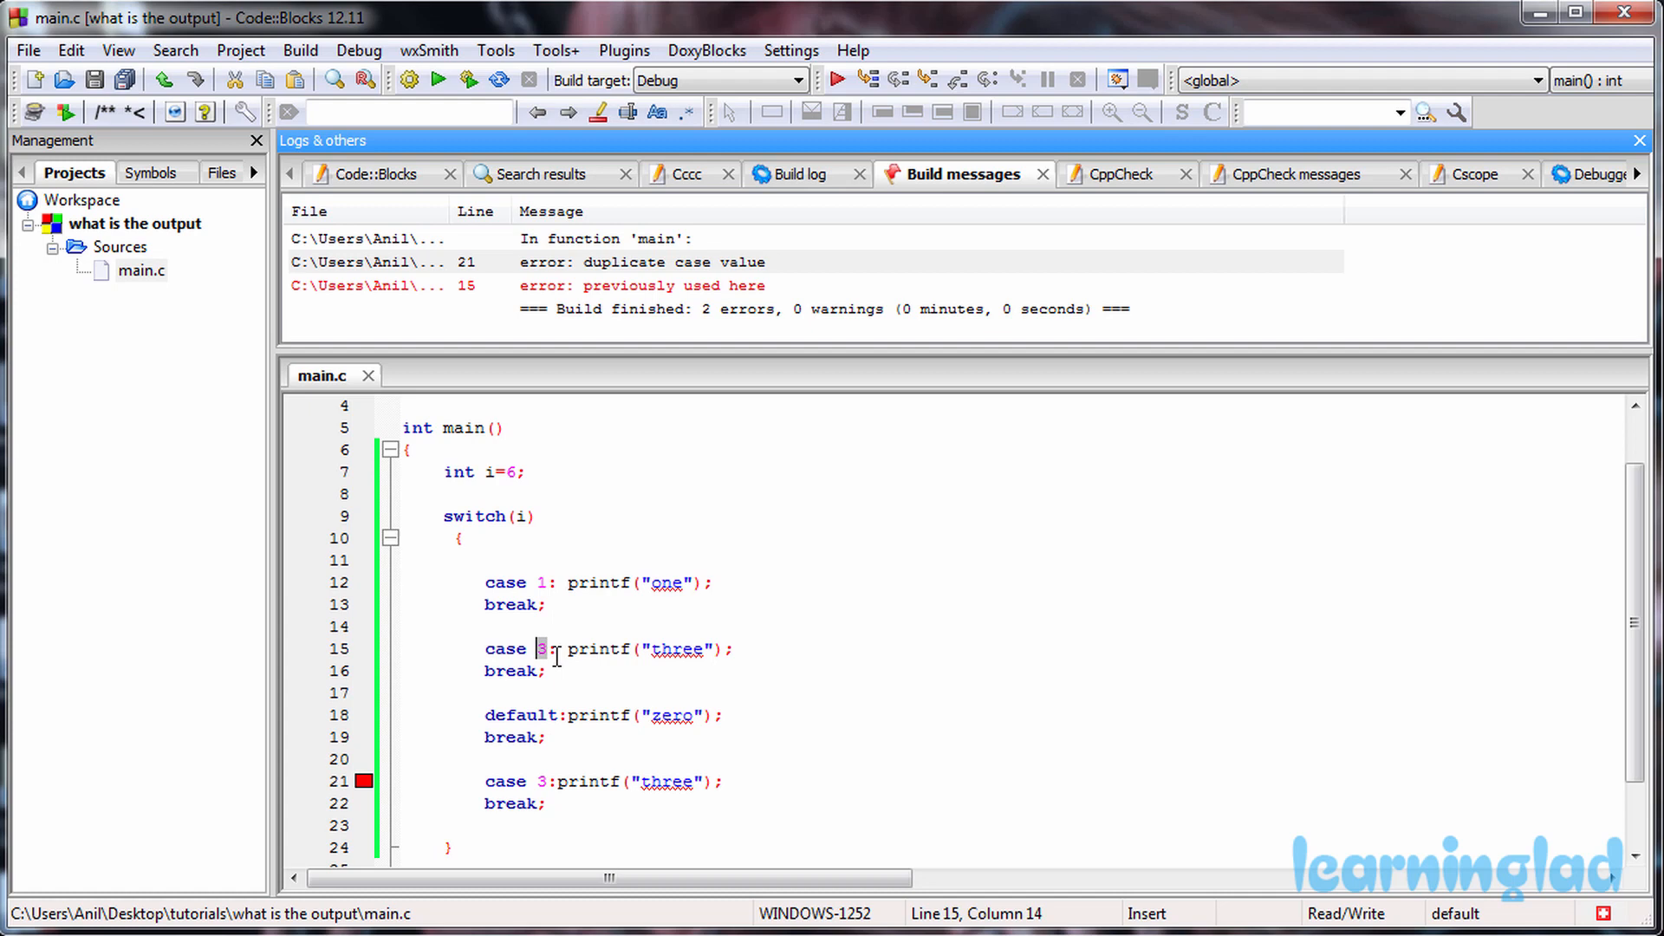